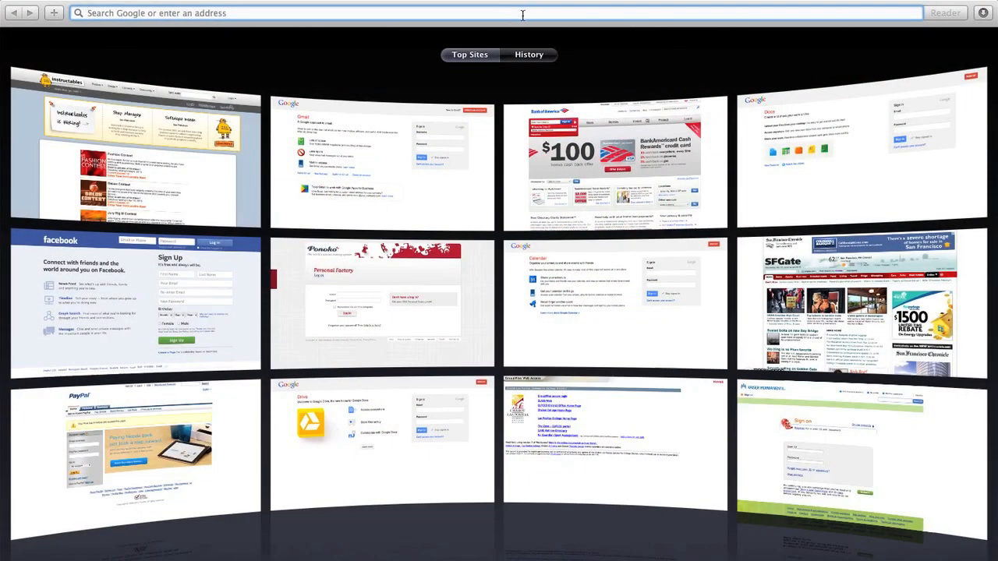
# Search Google for 'ponoko templates' and reach Ponoko's Design it yourself page
pyautogui.write('ponoko.com')
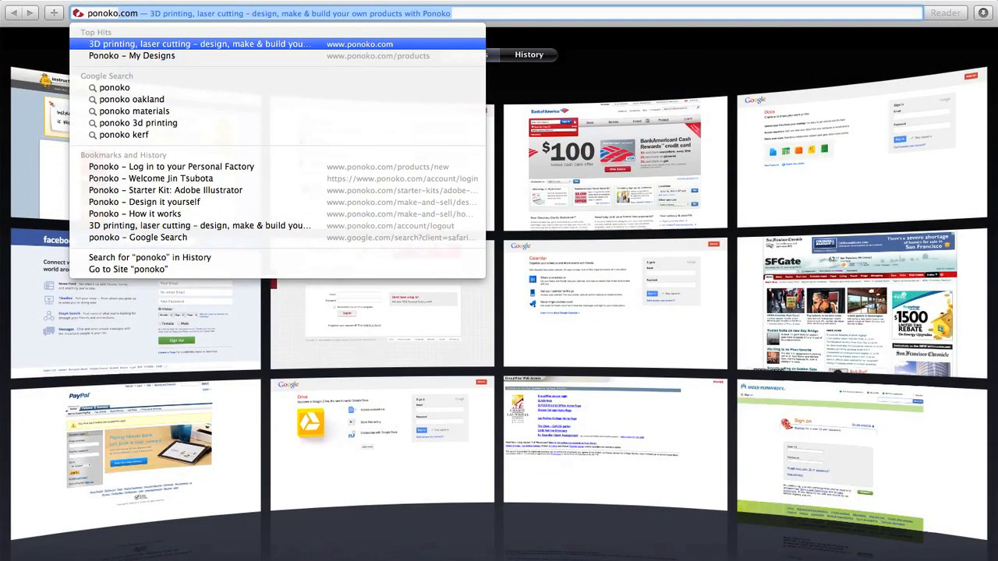
pyautogui.write('ponoko templates')
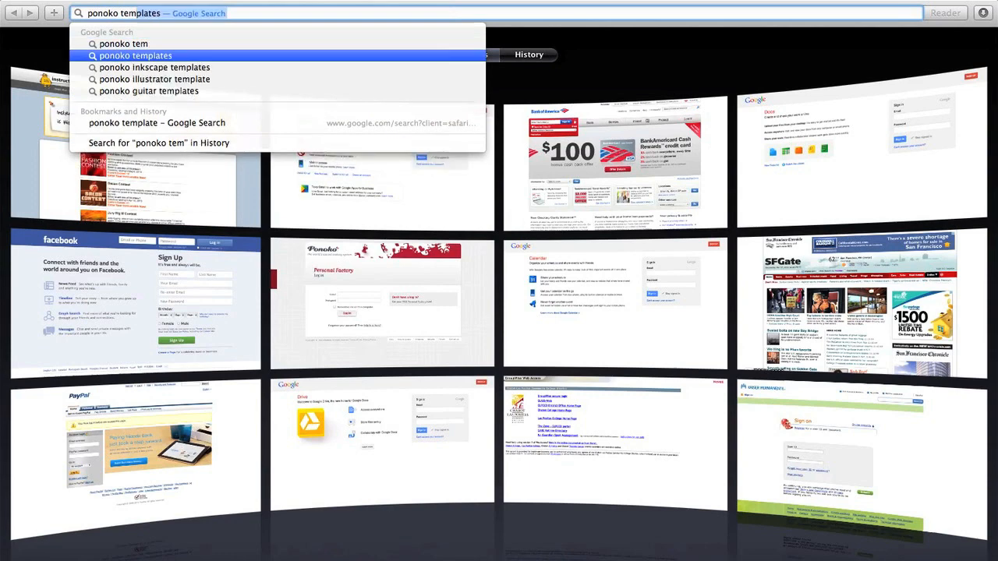
pyautogui.click(135, 55)
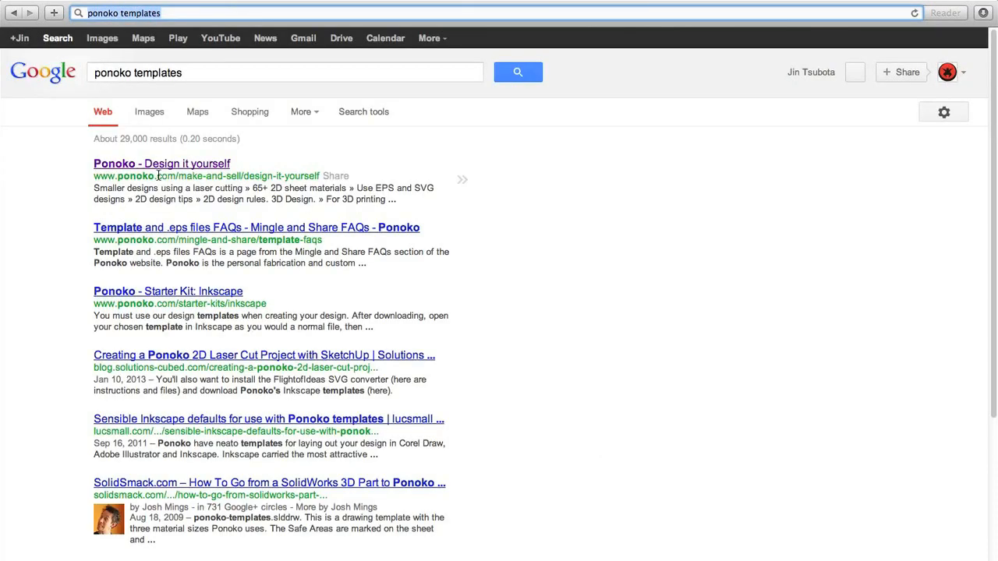
pyautogui.click(162, 164)
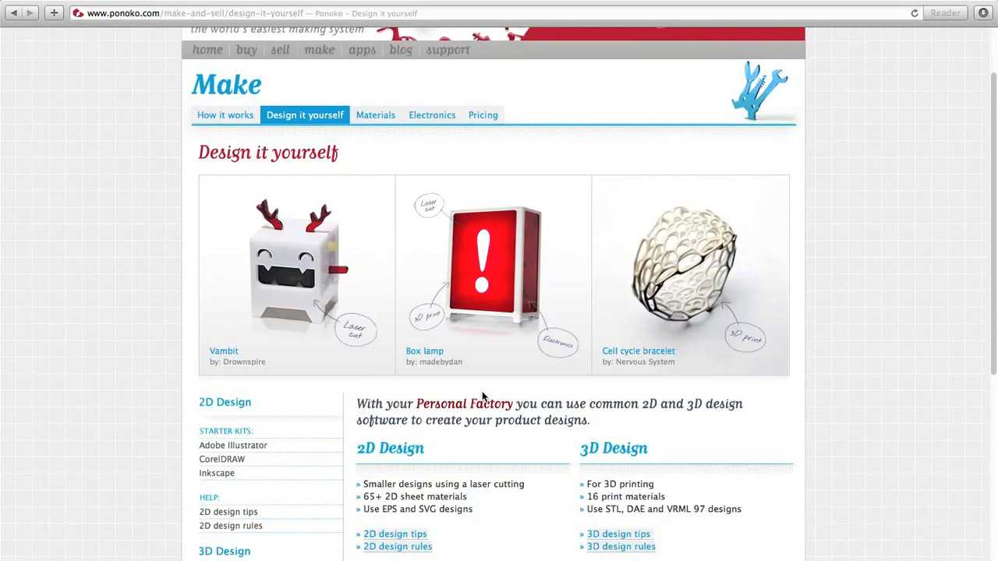
# Go to the Adobe Illustrator starter kit and download the P1, P2, P3 templates
pyautogui.click(232, 445)
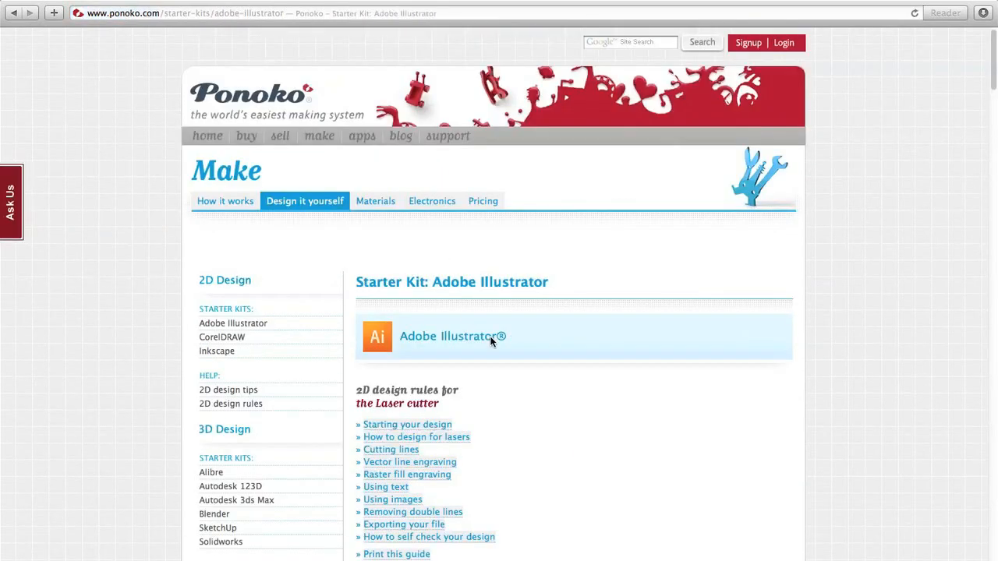
pyautogui.scroll(-3)
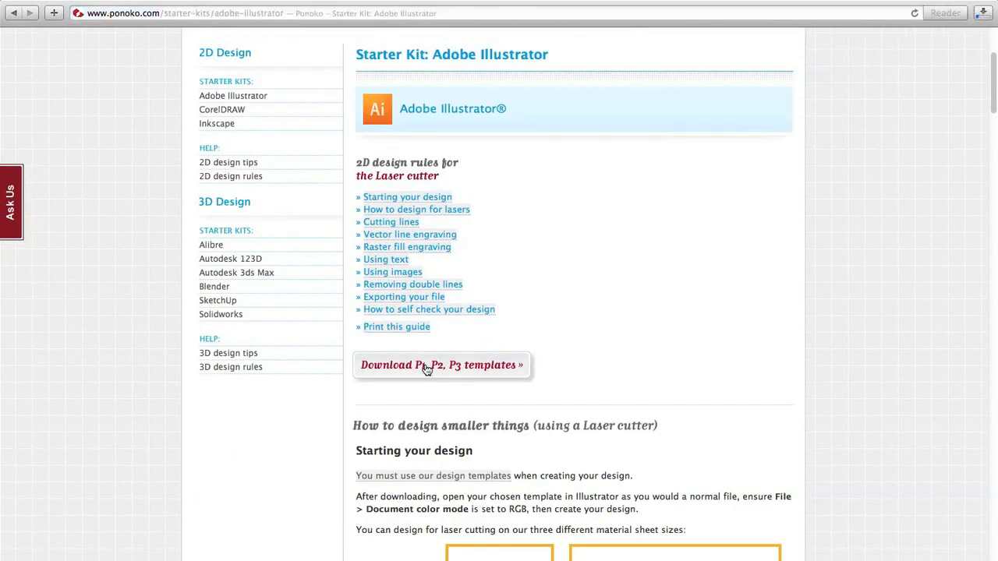
pyautogui.click(440, 365)
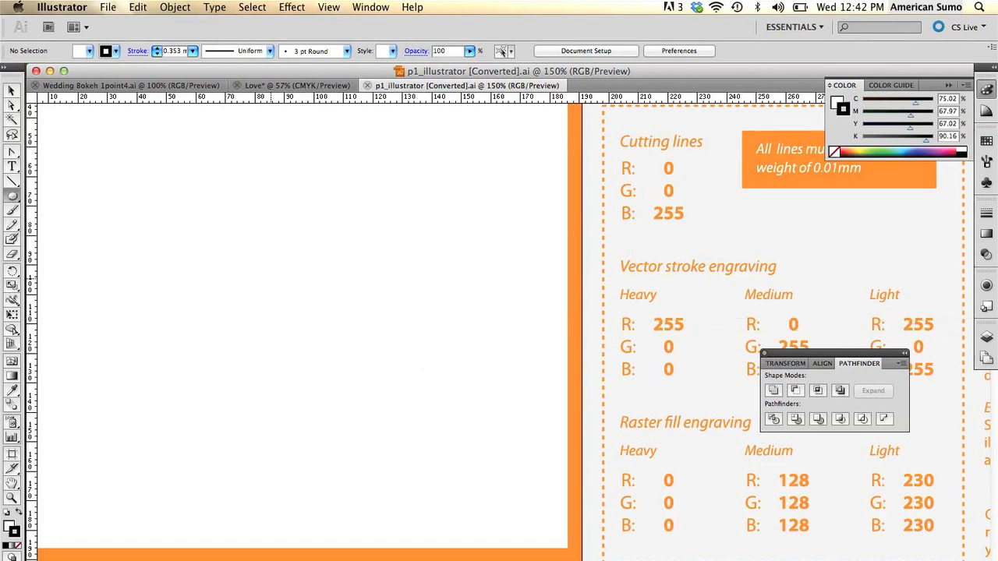
# Draw a large circle about 57.5 mm across in the P1 template's white design area
pyautogui.scroll(-3)
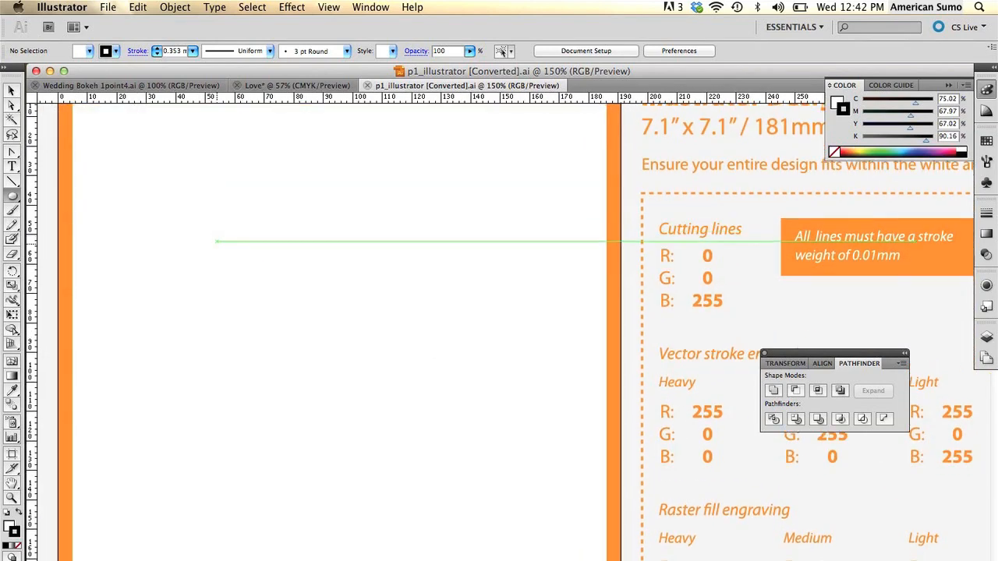
pyautogui.moveTo(294, 319); pyautogui.dragTo(358, 394)
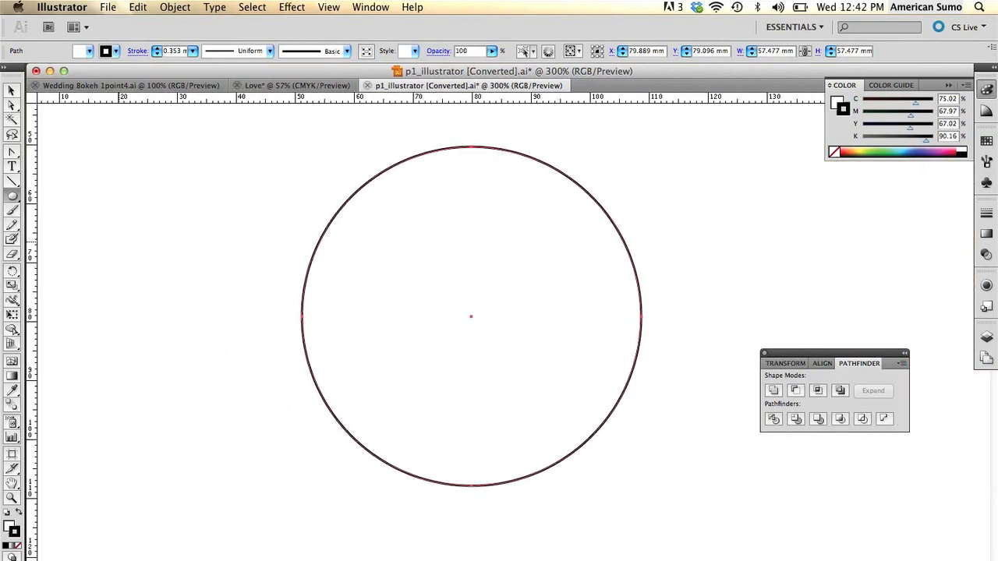
# Draw a small circle about 21.4 mm across to the left of the large circle
pyautogui.moveTo(174, 278); pyautogui.dragTo(226, 339)
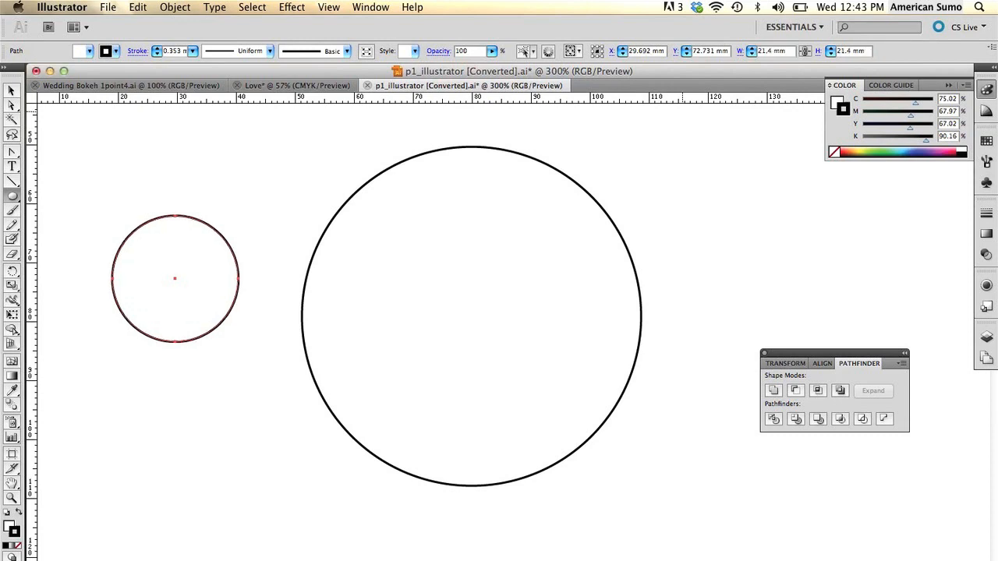
pyautogui.click(175, 278)
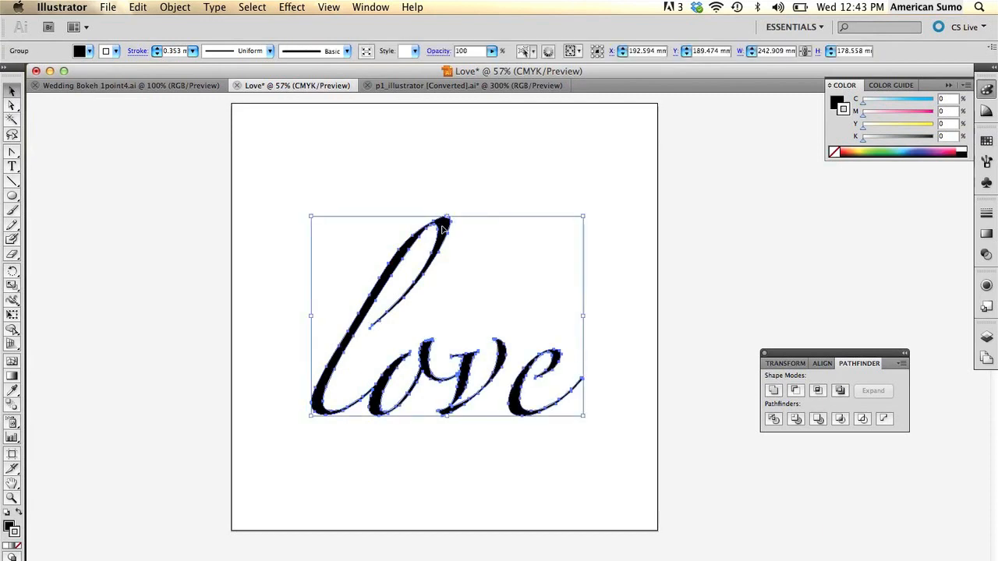
# Copy the 'love' artwork from Love.ai, place it inside the inner circle and scale it to fit
pyautogui.click(465, 85)
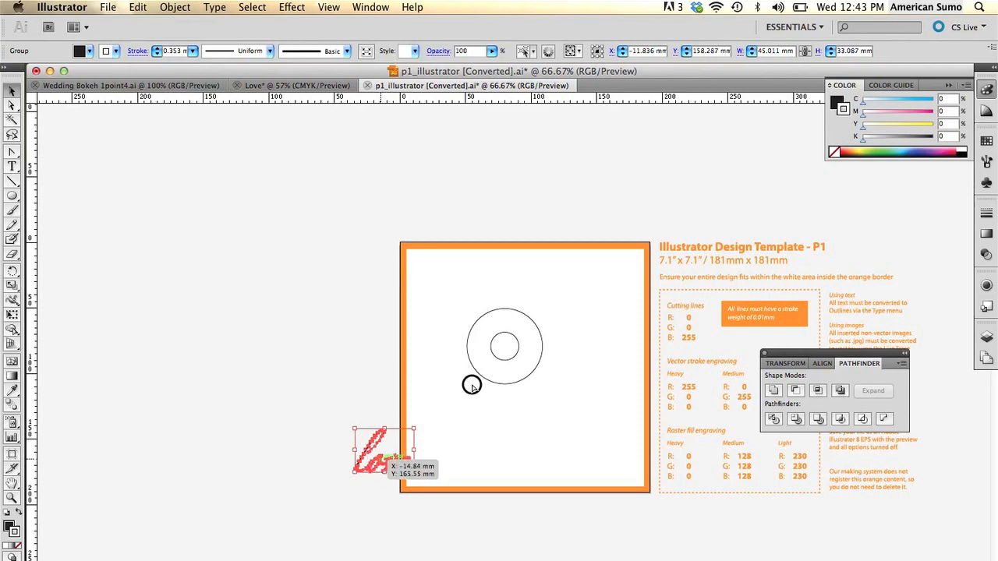
pyautogui.moveTo(382, 452); pyautogui.dragTo(507, 347)
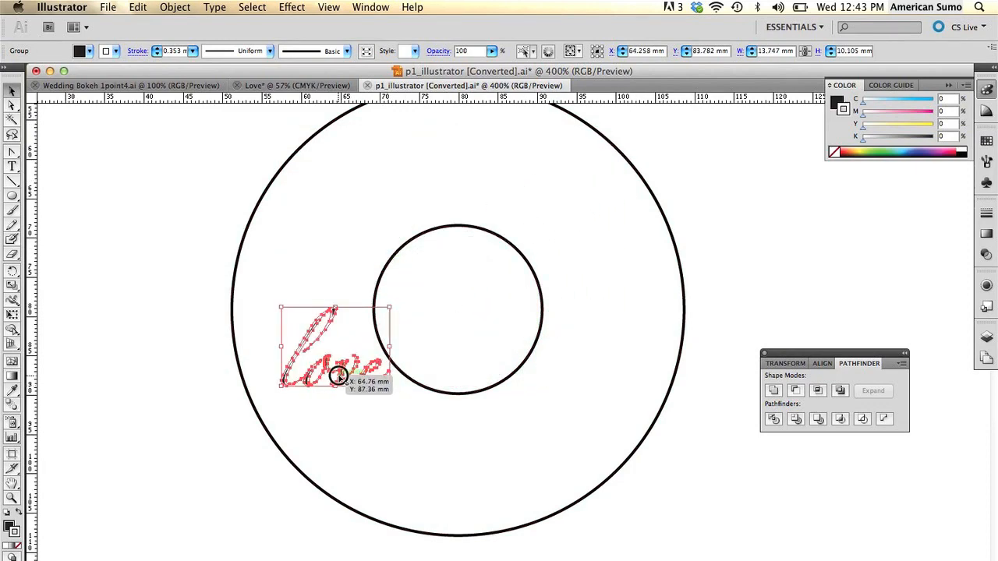
pyautogui.moveTo(335, 347); pyautogui.dragTo(442, 304)
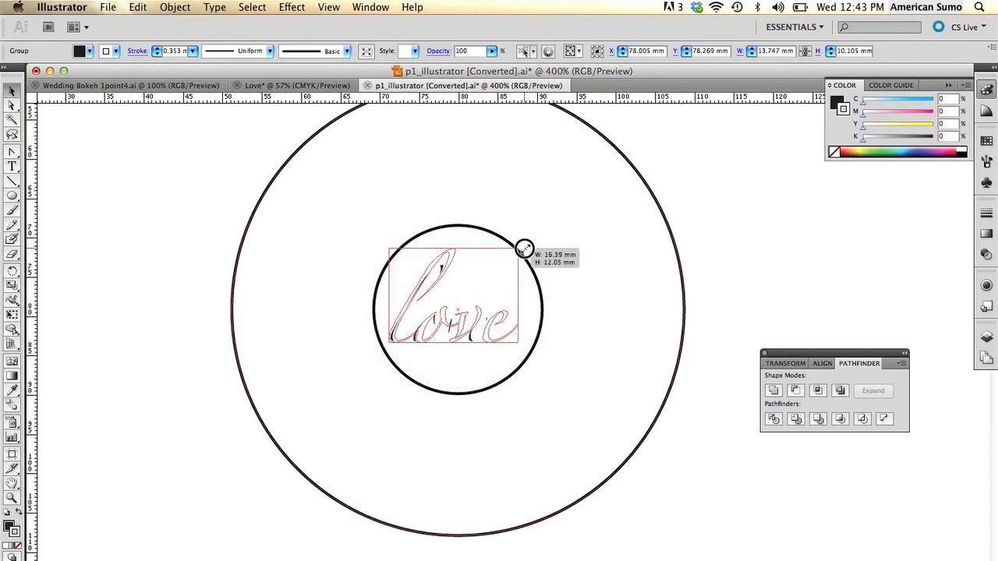
pyautogui.moveTo(524, 248); pyautogui.dragTo(550, 235)
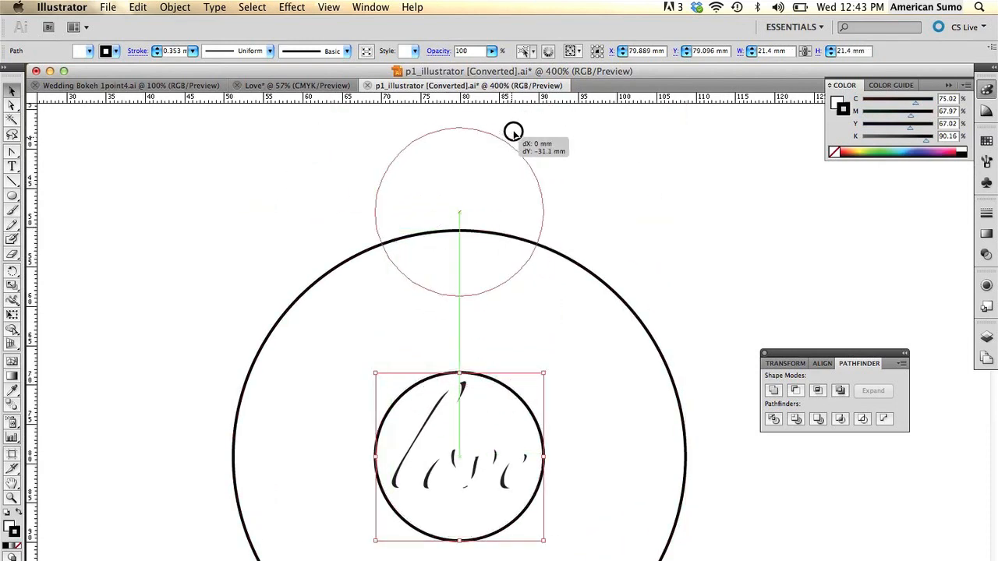
# Shift the small circle straight up so it straddles the large circle's top edge
pyautogui.moveTo(513, 131); pyautogui.dragTo(514, 100)
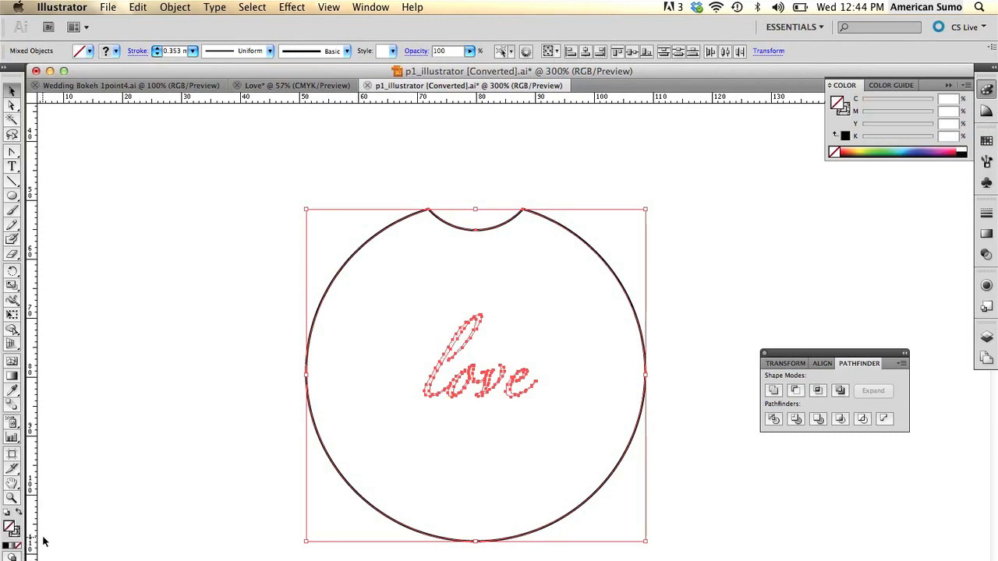
pyautogui.moveTo(783, 109)
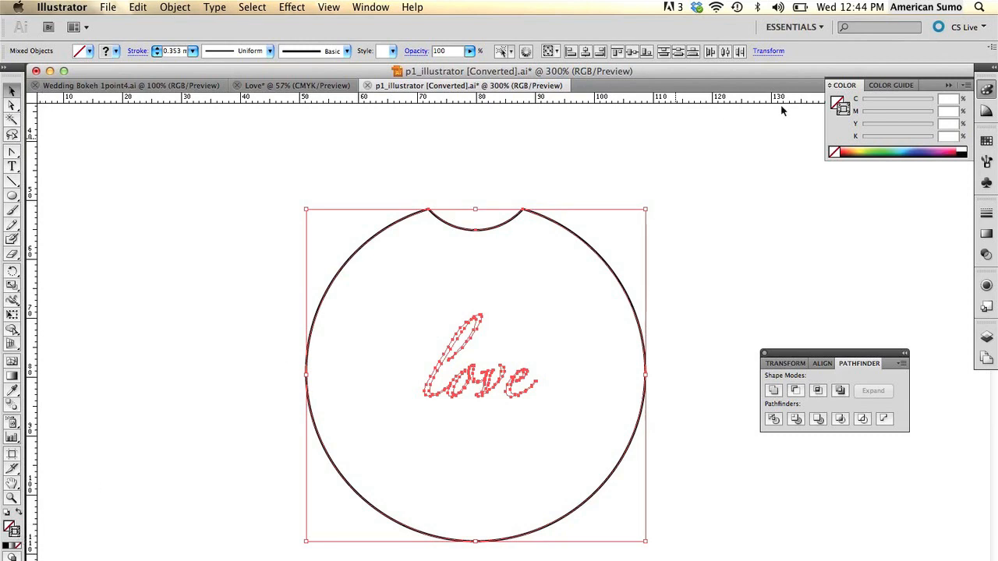
pyautogui.moveTo(895, 100)
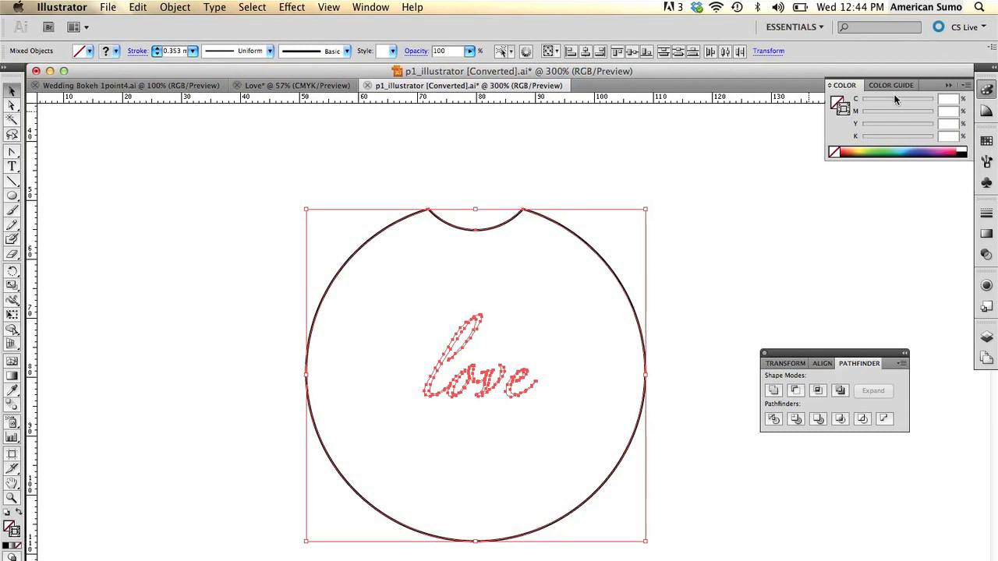
# Switch the Color panel to RGB, set stroke to R0 G0 B255 with 0.01 mm weight
pyautogui.click(965, 85)
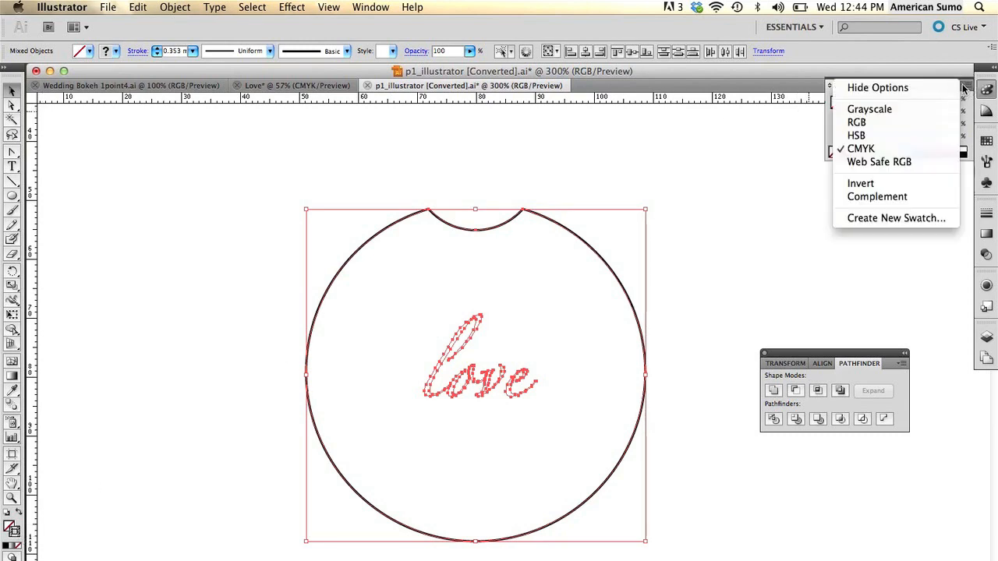
pyautogui.click(856, 121)
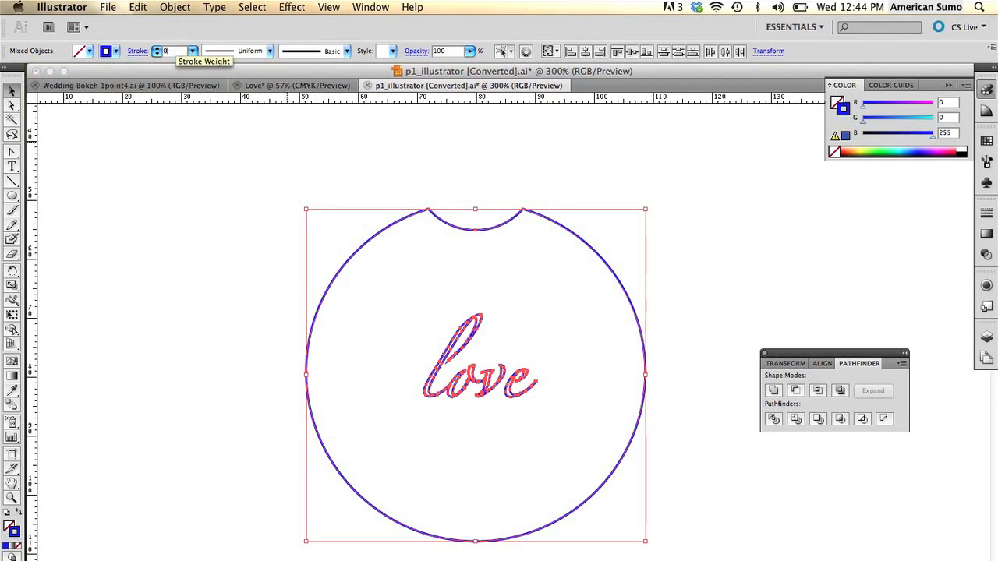
pyautogui.write('0.01 mm')
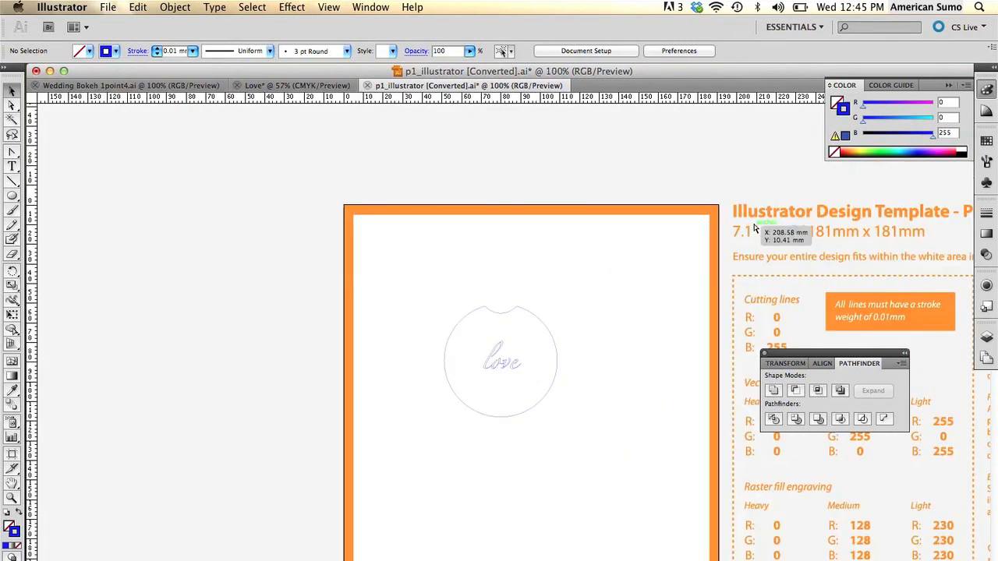
pyautogui.moveTo(281, 217)
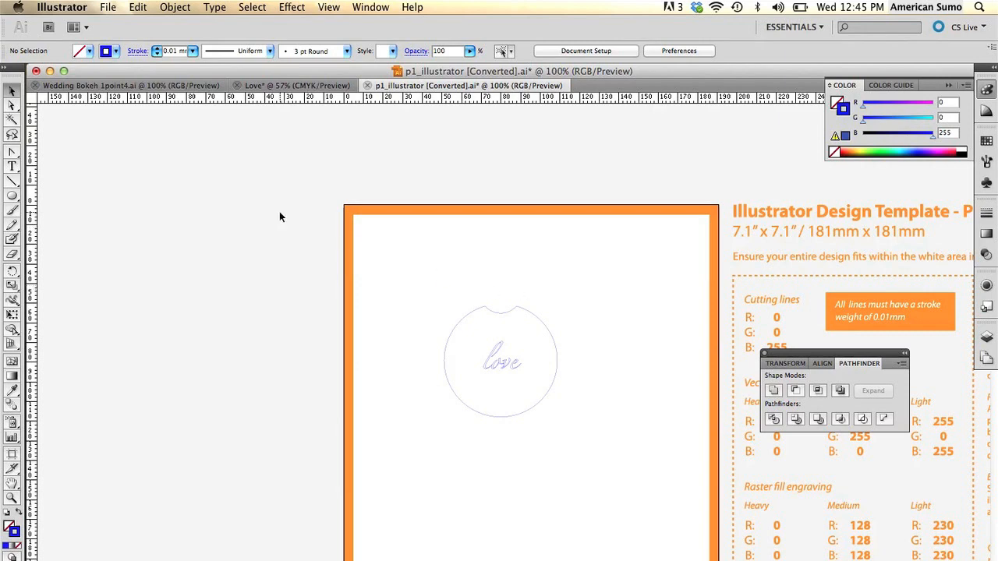
# Save As the template in Illustrator EPS format, keeping the p1_illustrator [Converted].eps name
pyautogui.click(108, 7)
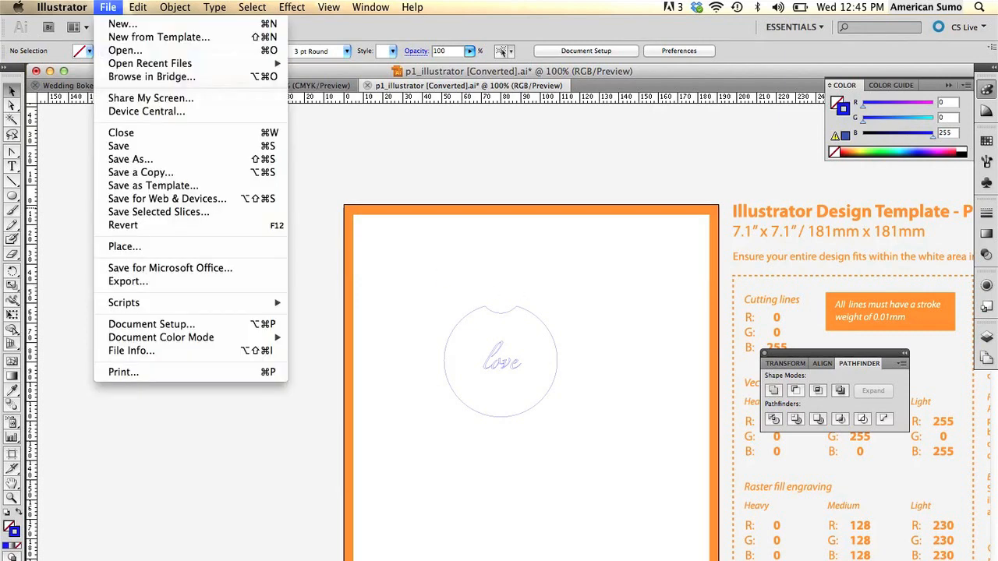
pyautogui.moveTo(131, 159)
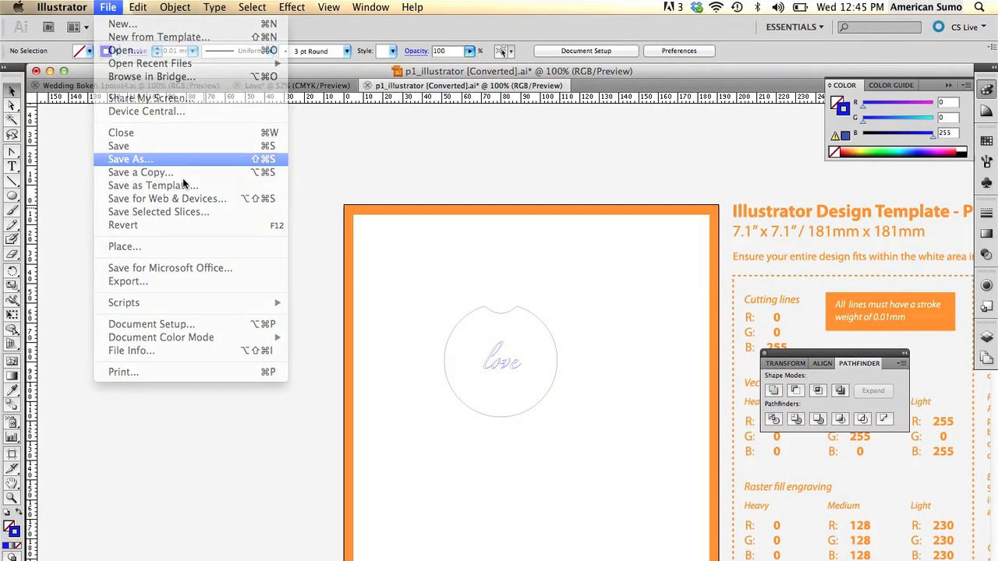
pyautogui.click(130, 159)
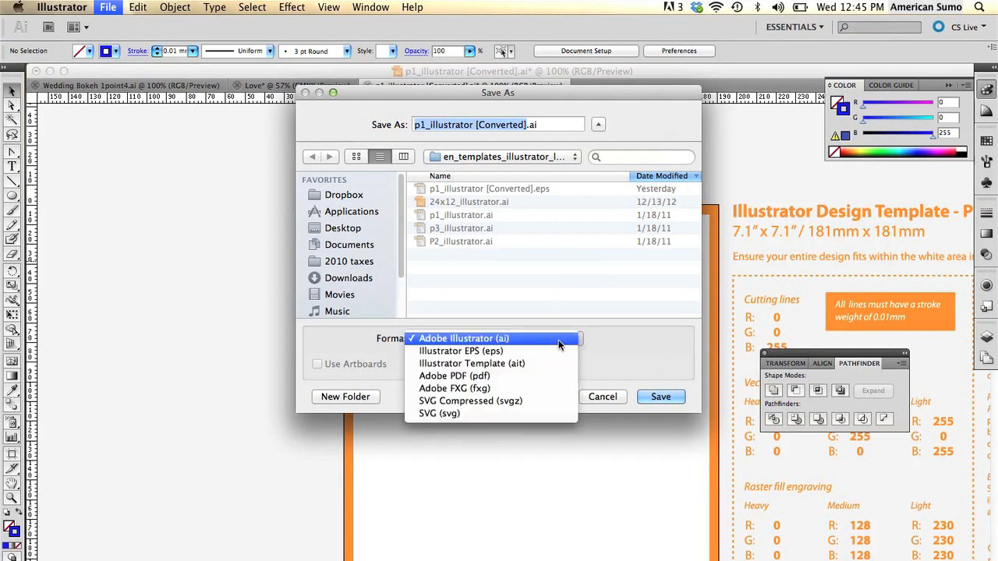
pyautogui.click(460, 351)
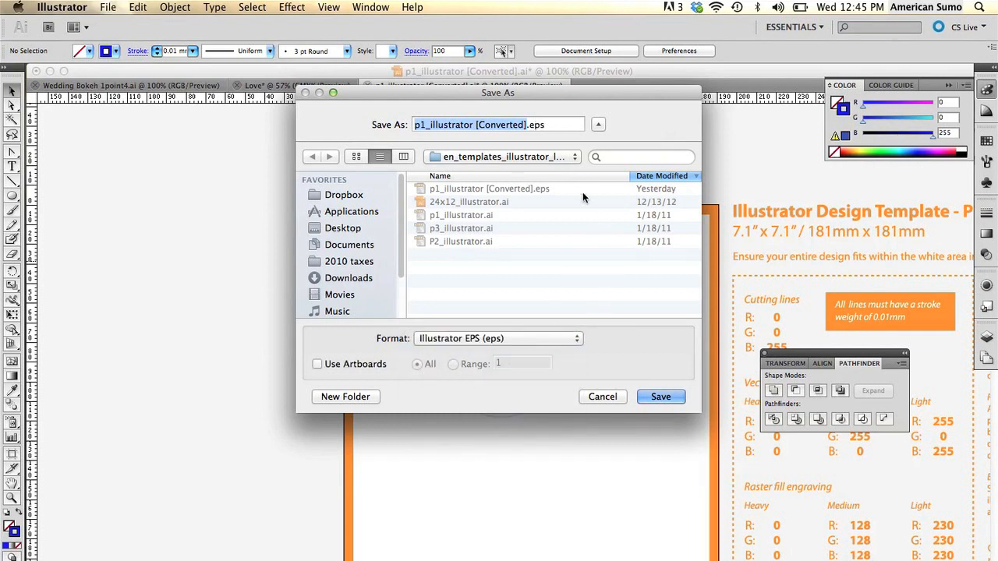
pyautogui.click(660, 396)
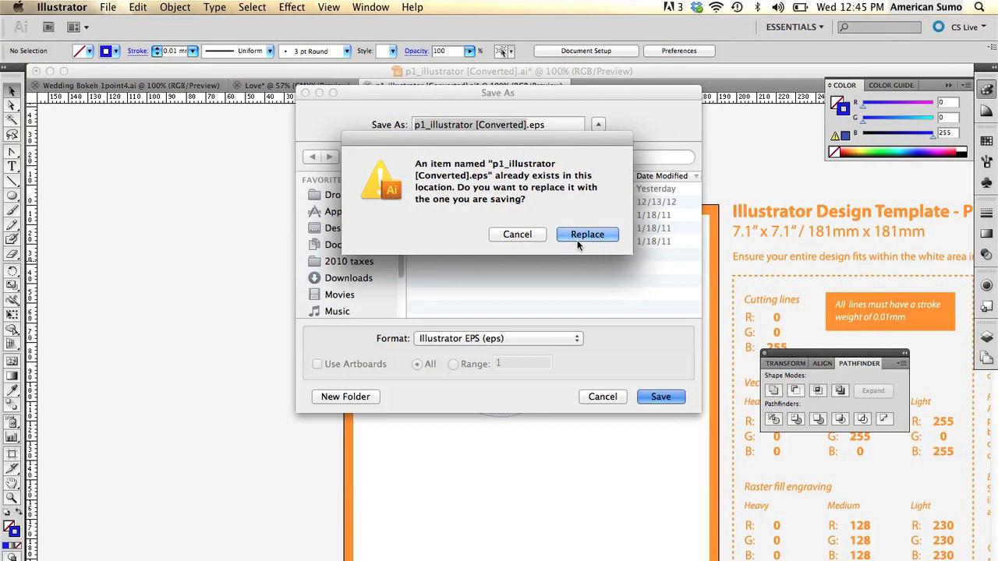
# Replace the file, set Illustrator 8 EPS, no preview, no embedded fonts or thumbnails, and confirm
pyautogui.click(587, 234)
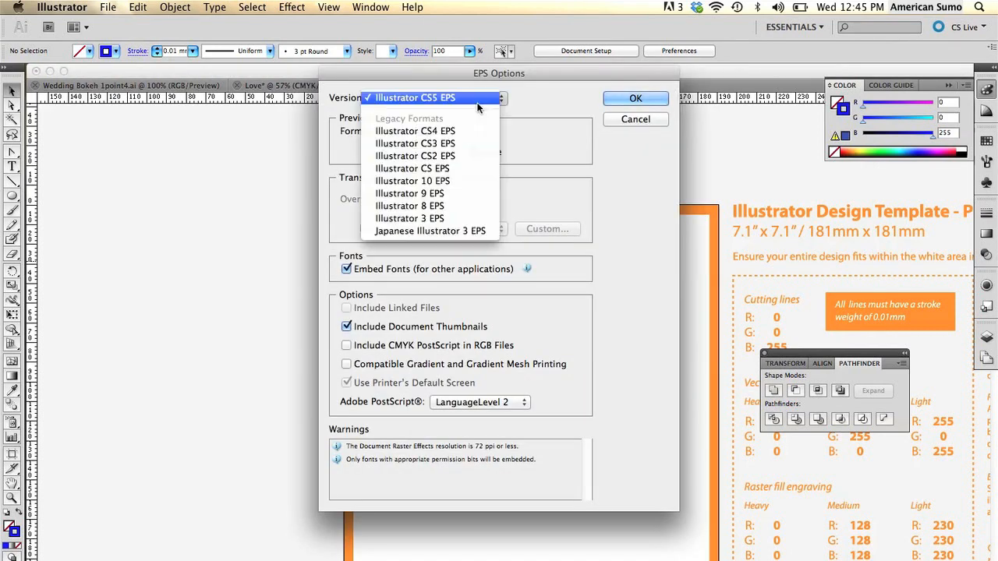
pyautogui.click(409, 205)
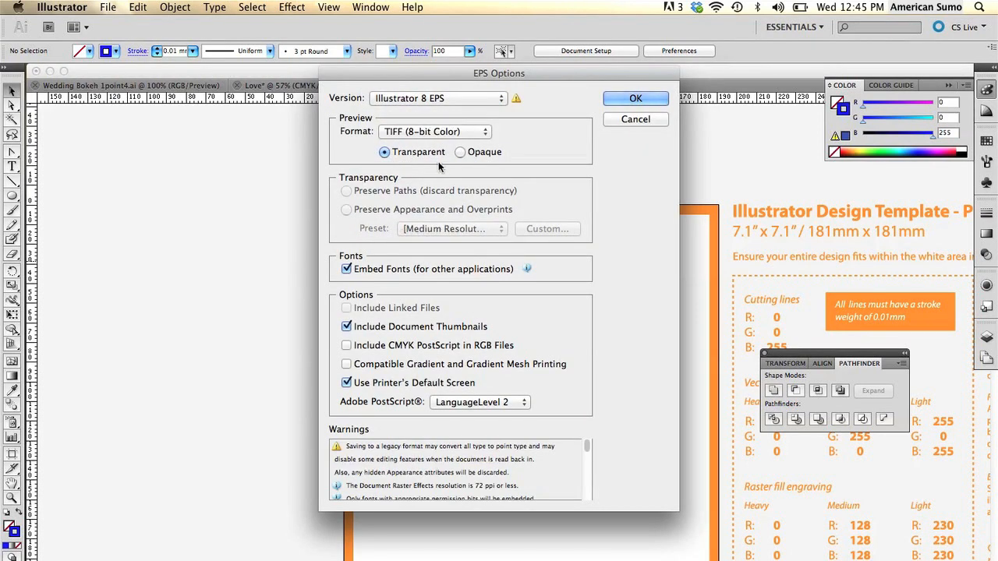
pyautogui.click(435, 131)
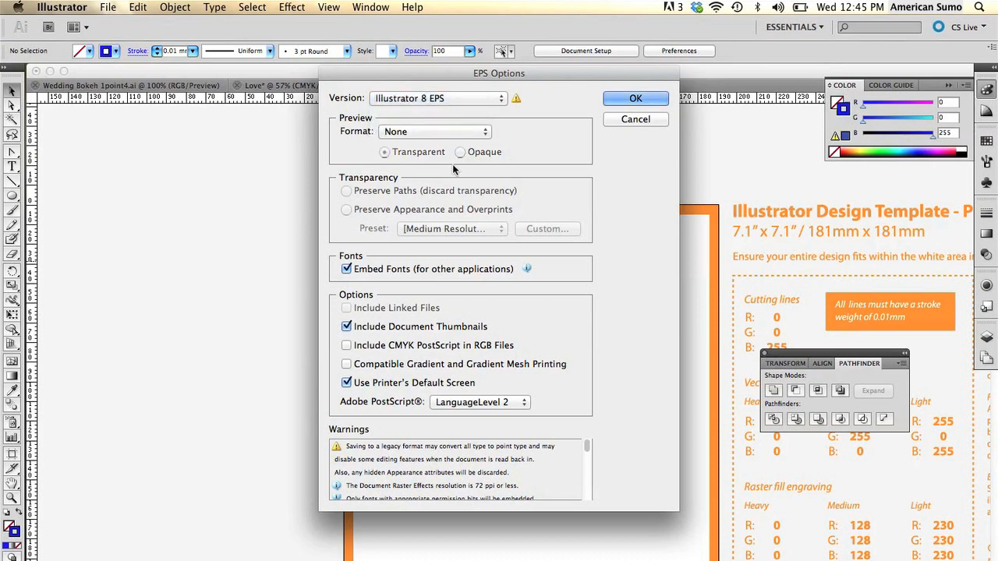
pyautogui.click(347, 269)
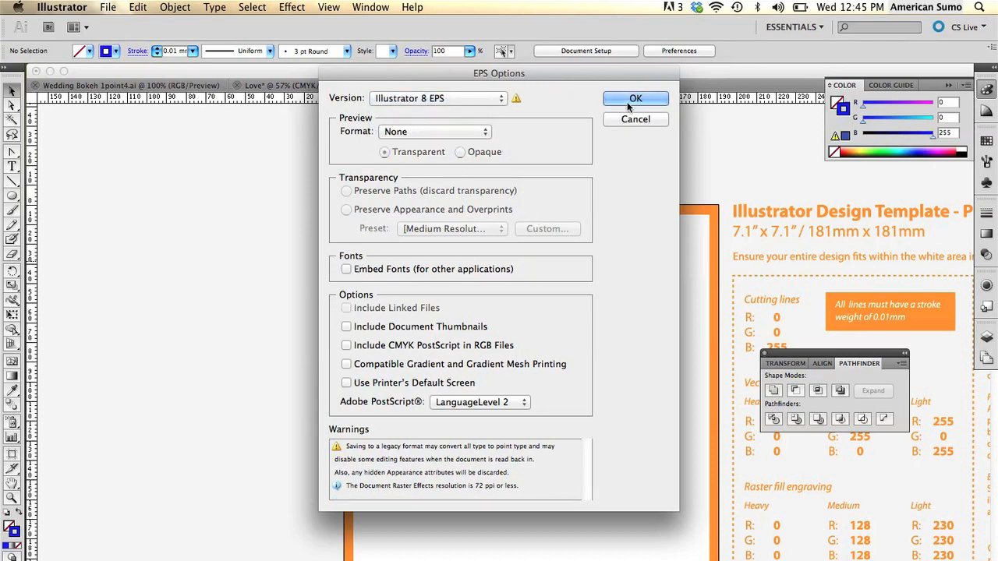
pyautogui.click(635, 99)
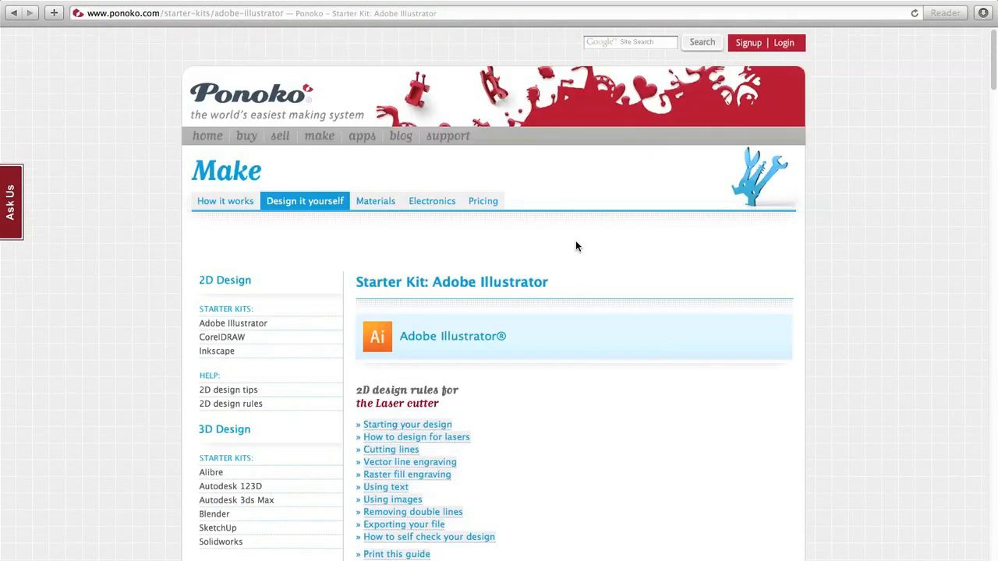
pyautogui.moveTo(319, 135)
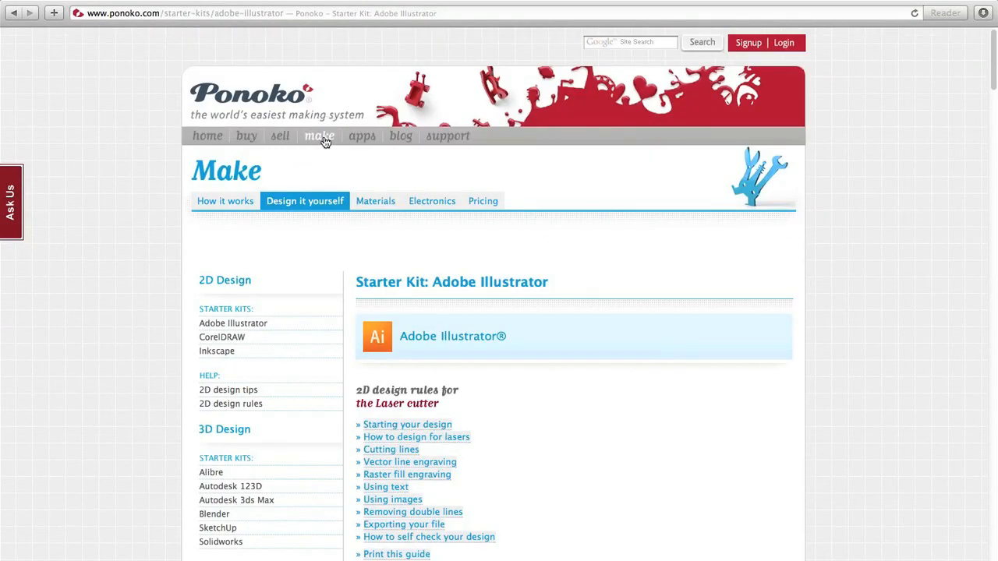